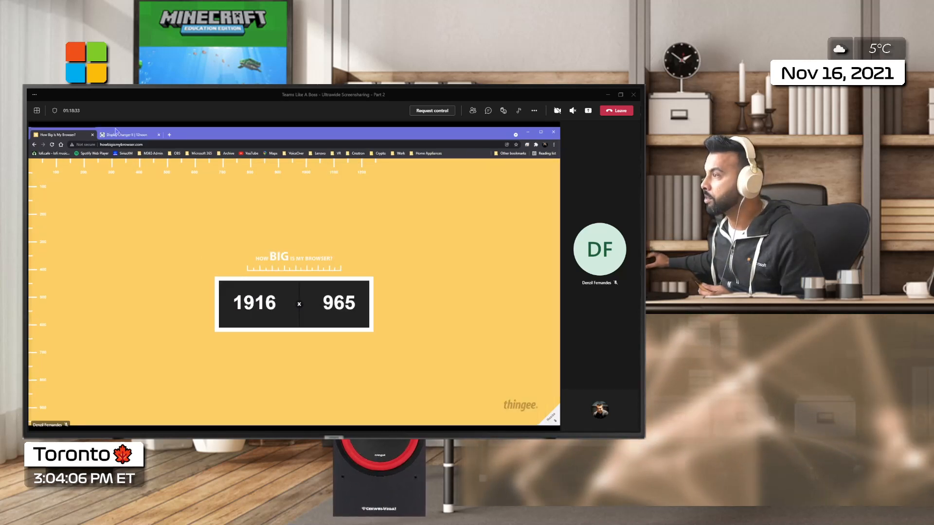
Show the Display Changer II instructions page with the Notepad file of dc2.exe commands over it
left_click(126, 134)
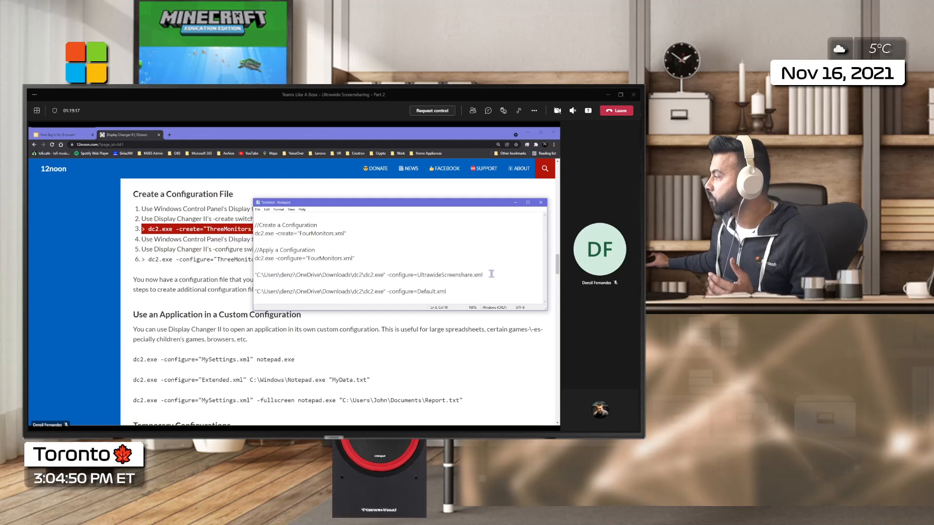
triple_click(369, 274)
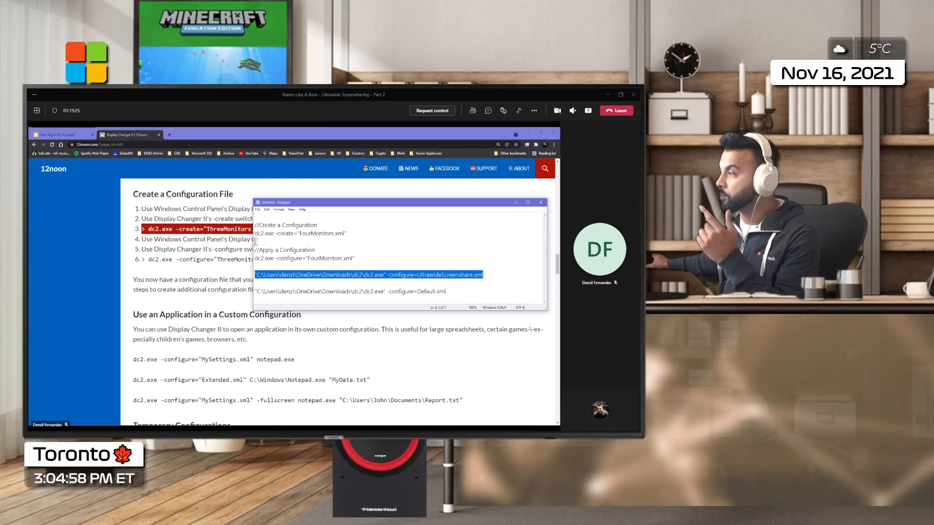
left_click(317, 250)
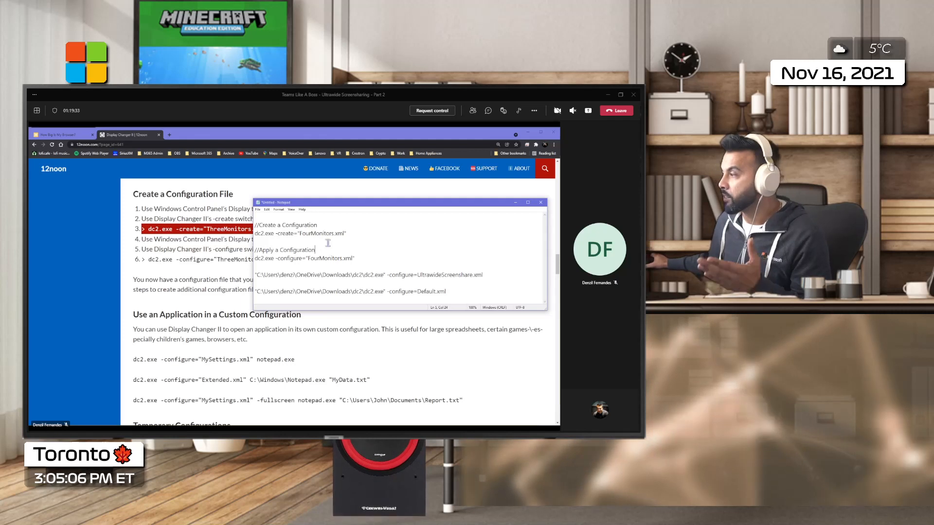
double_click(320, 233)
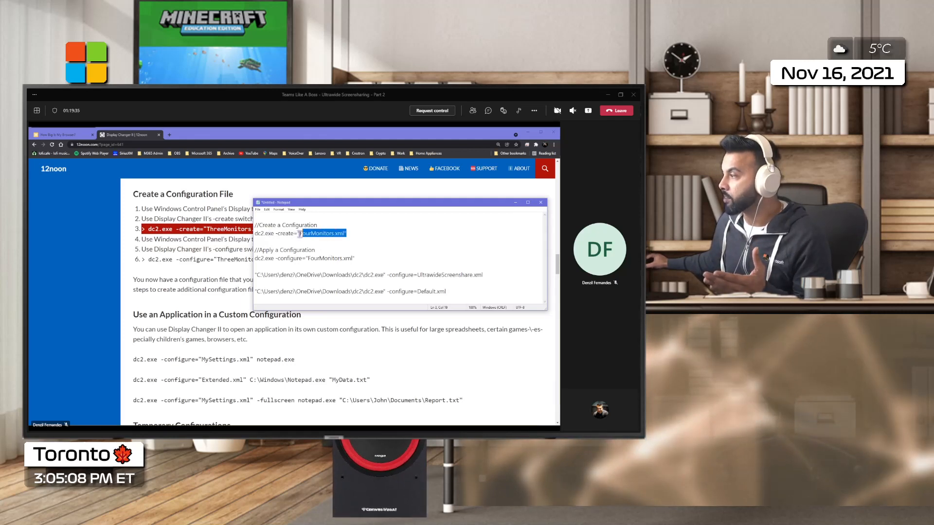